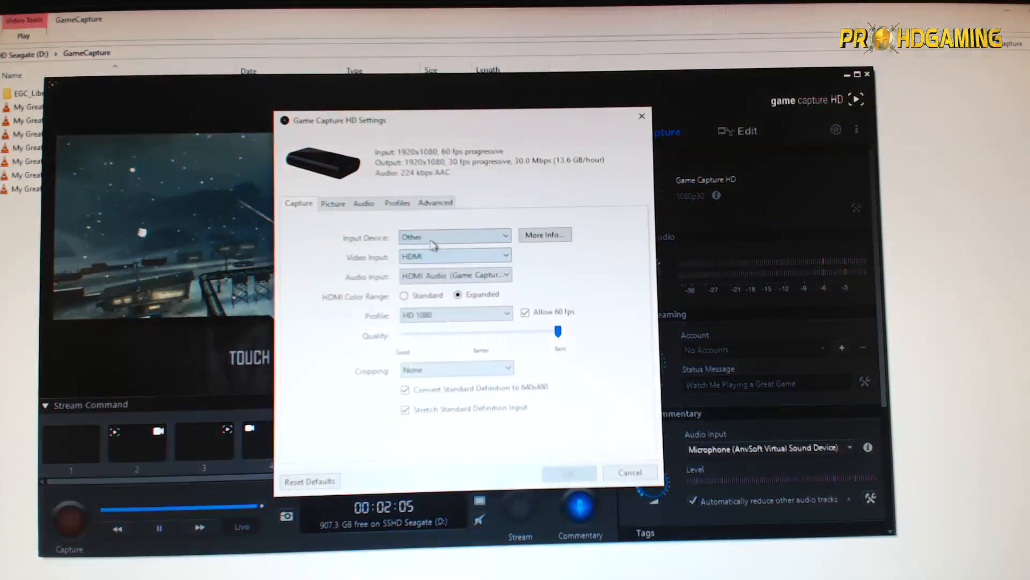
{"action": "mouse_move", "coordinate": [447, 319]}
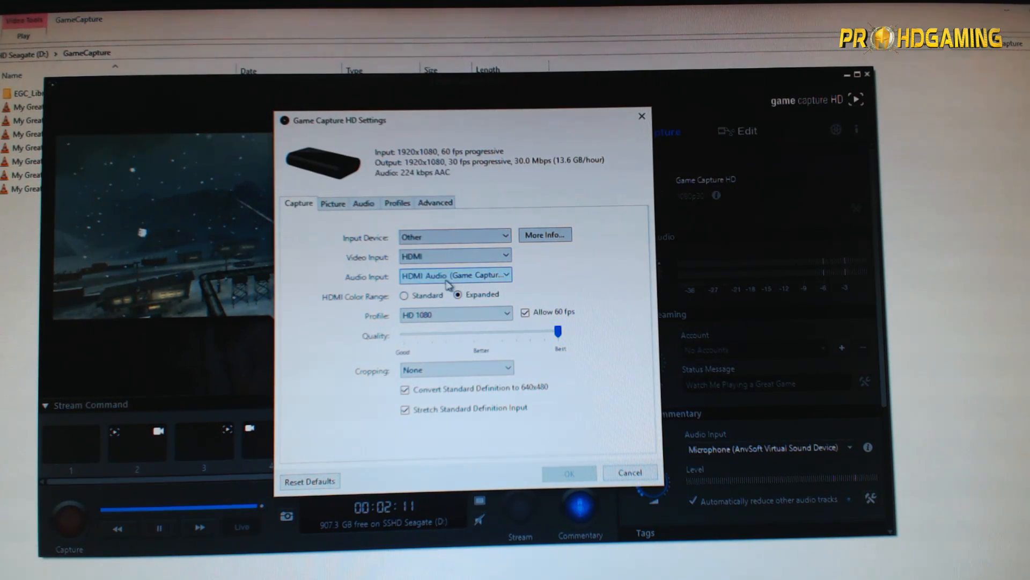
{"action": "mouse_move", "coordinate": [599, 324]}
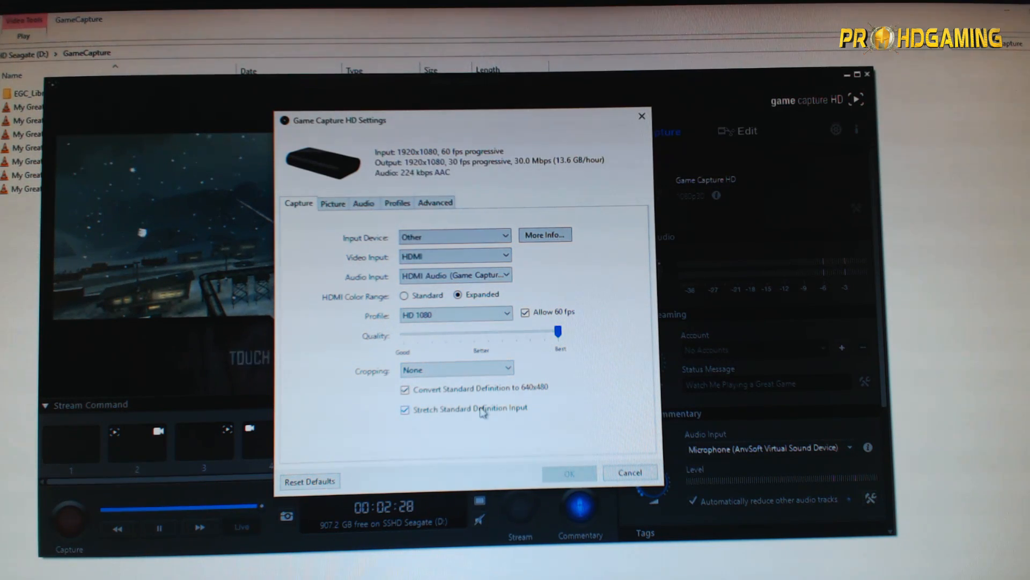
- Review the picture adjustments and analog audio gain, then close Game Capture HD Settings
{"action": "left_click", "coordinate": [333, 202]}
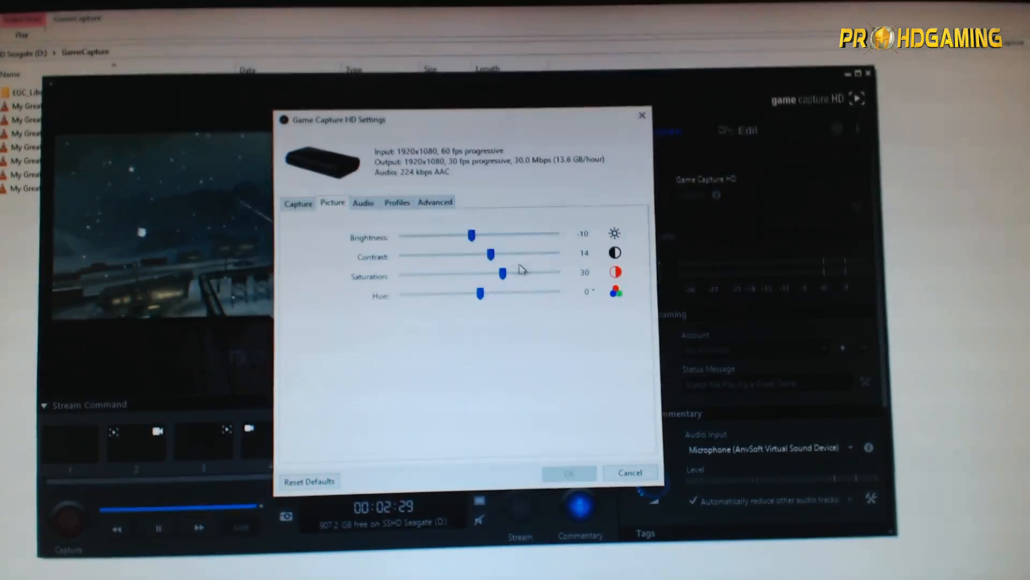
{"action": "left_click", "coordinate": [362, 202]}
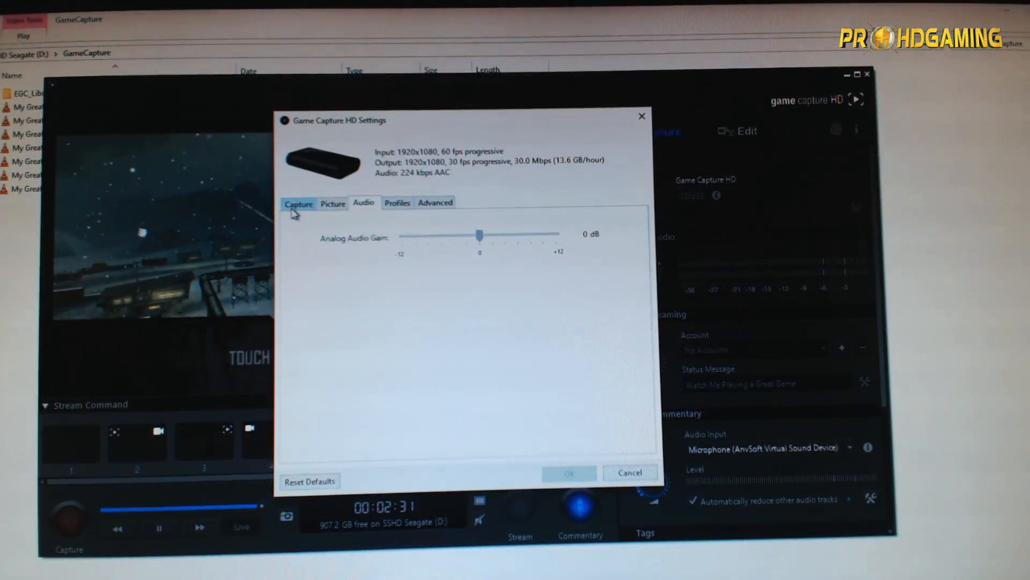
{"action": "left_click", "coordinate": [629, 472]}
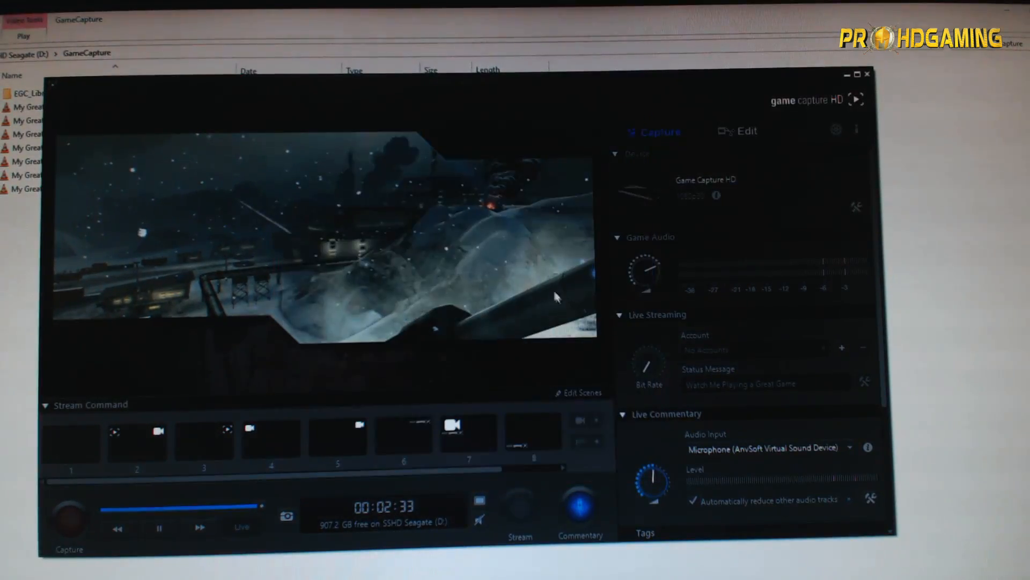